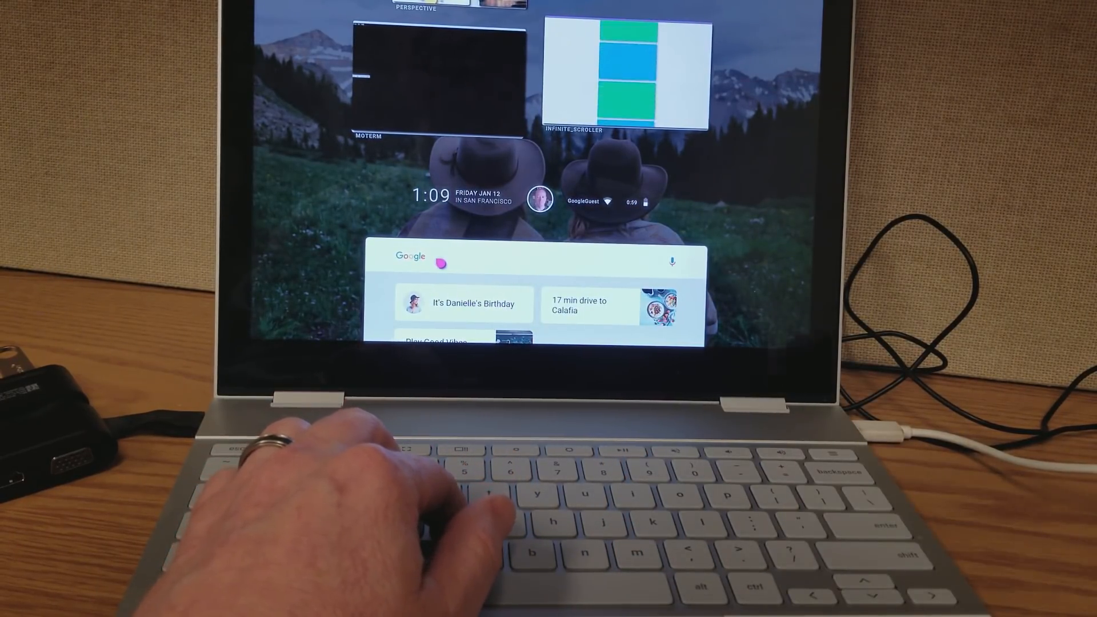
Search the launcher for 'moterm' and launch it via the 'Launch moterm' suggestion.
{"action": "type", "text": "m"}
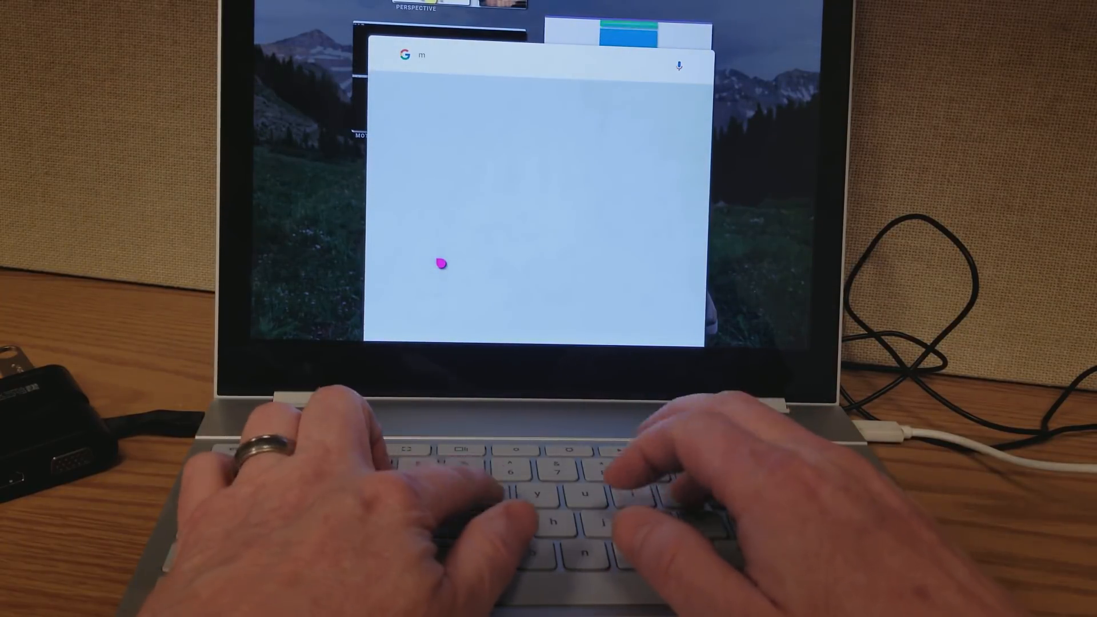
{"action": "type", "text": "oterm"}
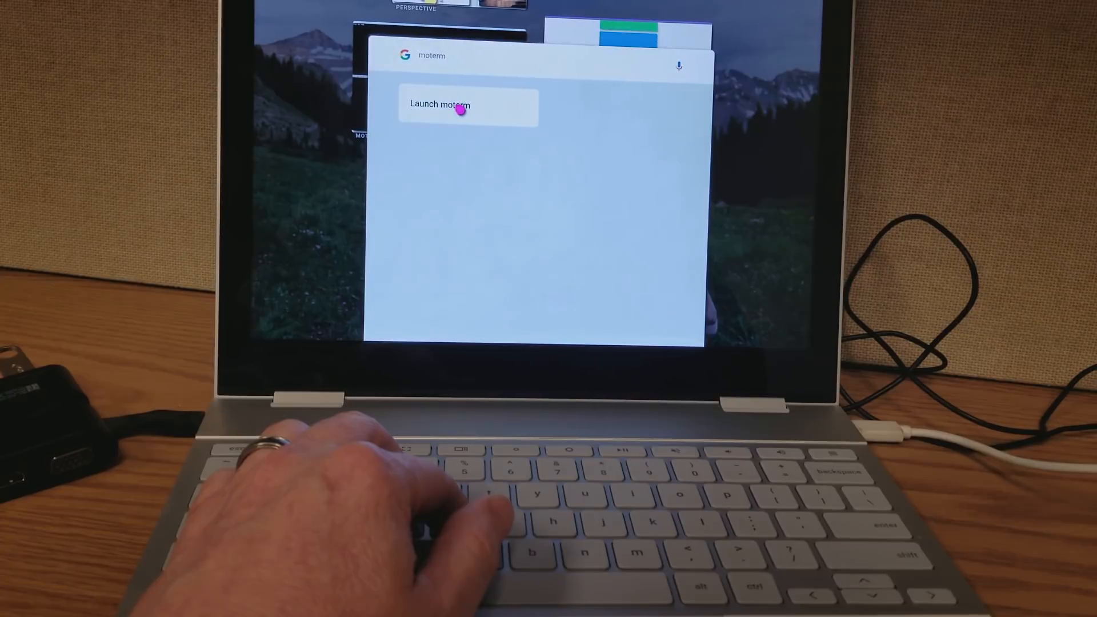
{"action": "left_click", "coordinate": [440, 104]}
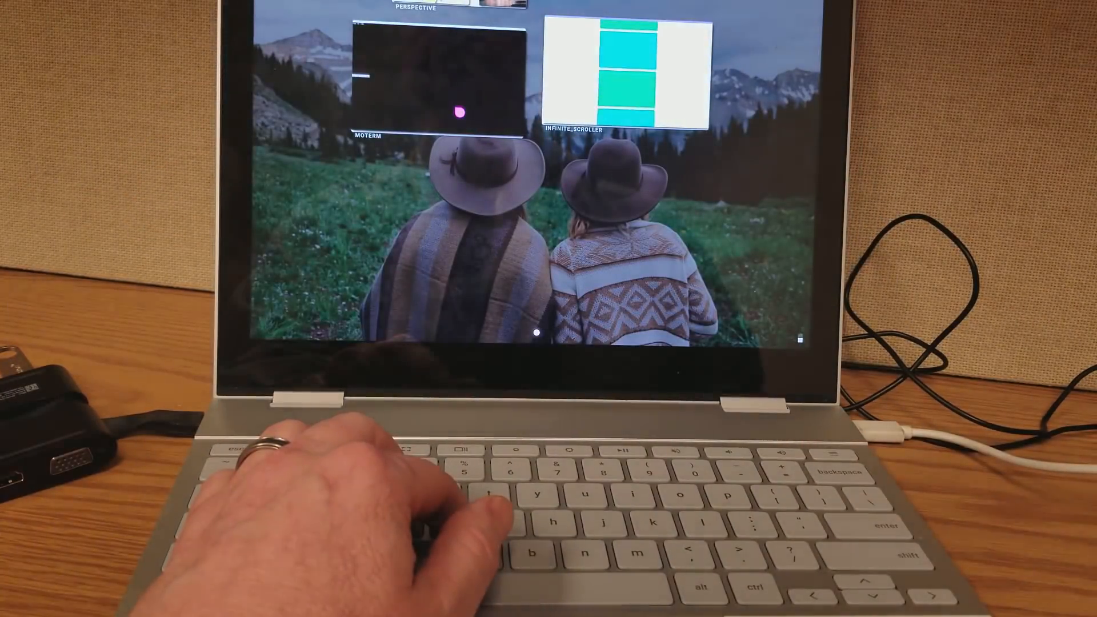